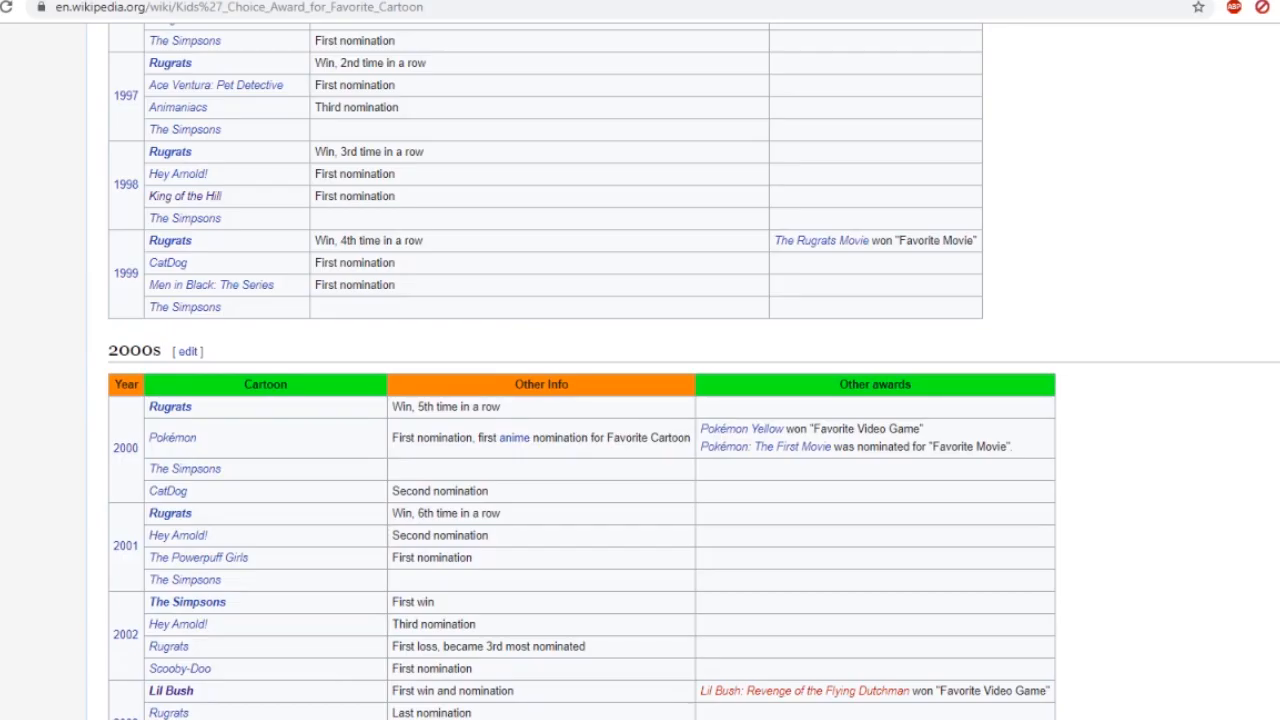
- Scroll back to the article's top, then down until the 2000s winners table is in view
{"action": "scroll", "scroll_direction": "up", "scroll_amount": 3}
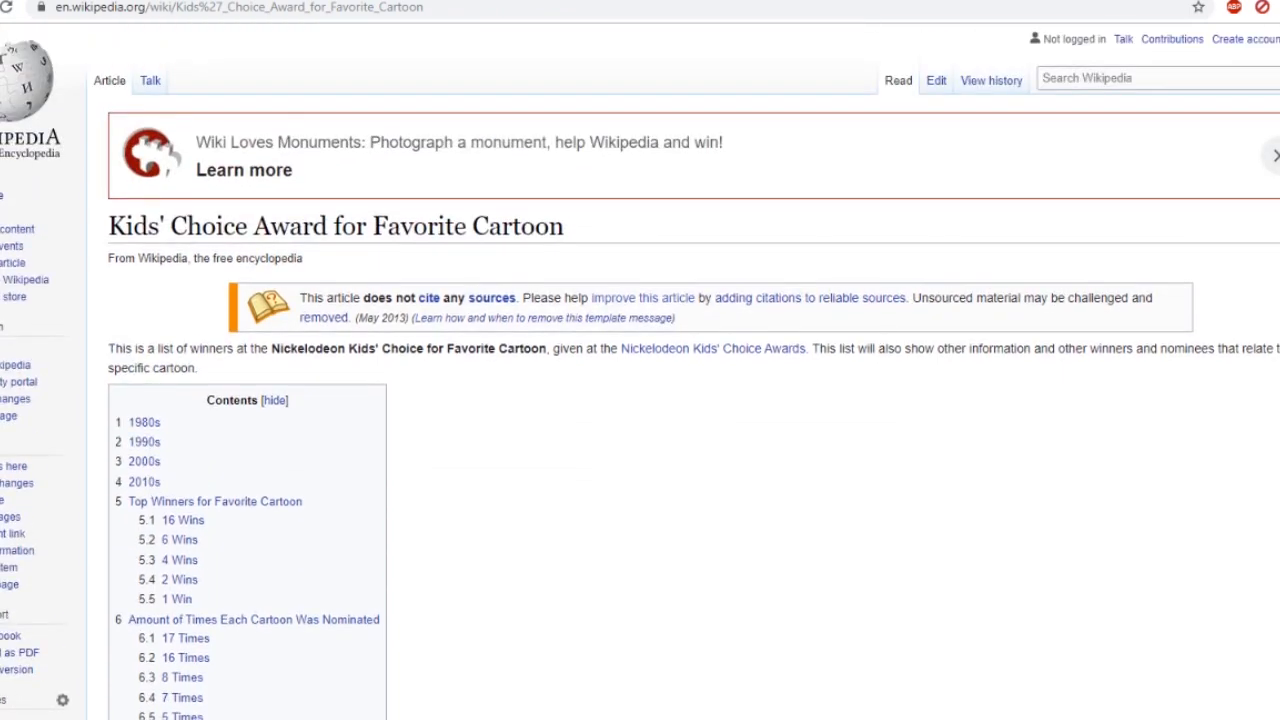
{"action": "scroll", "scroll_direction": "down", "scroll_amount": 3}
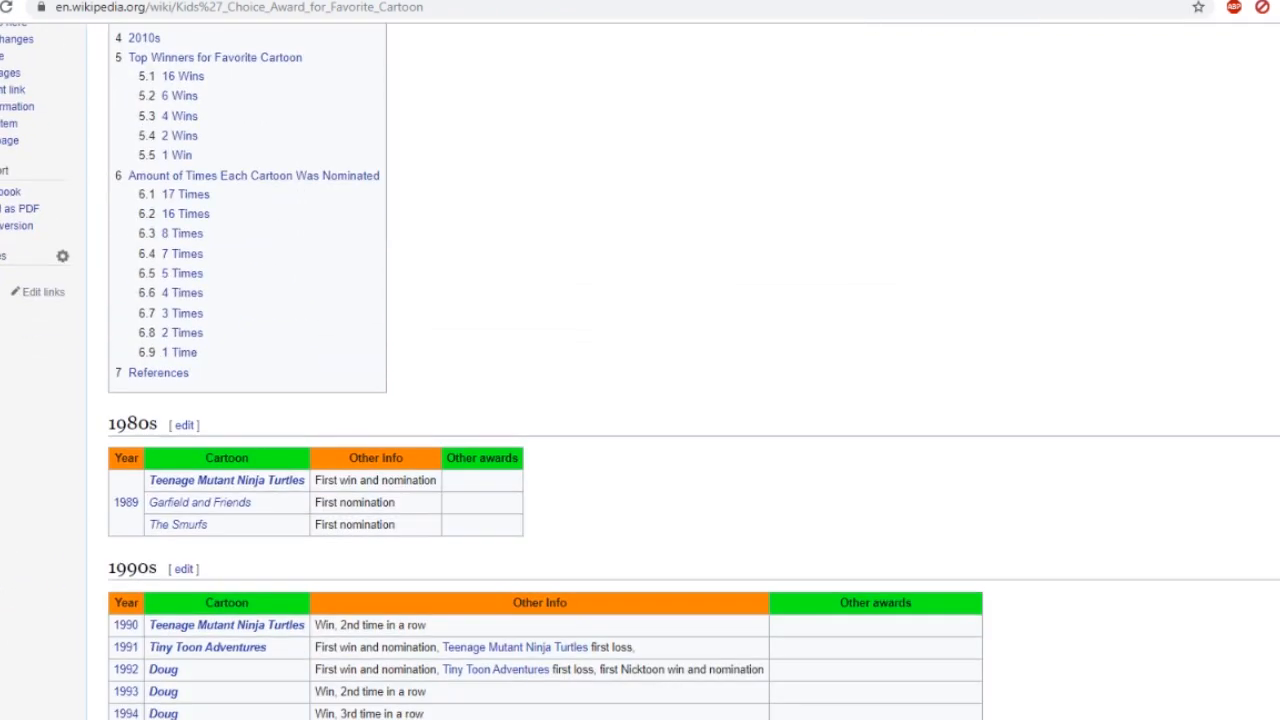
{"action": "scroll", "scroll_direction": "down", "scroll_amount": 3}
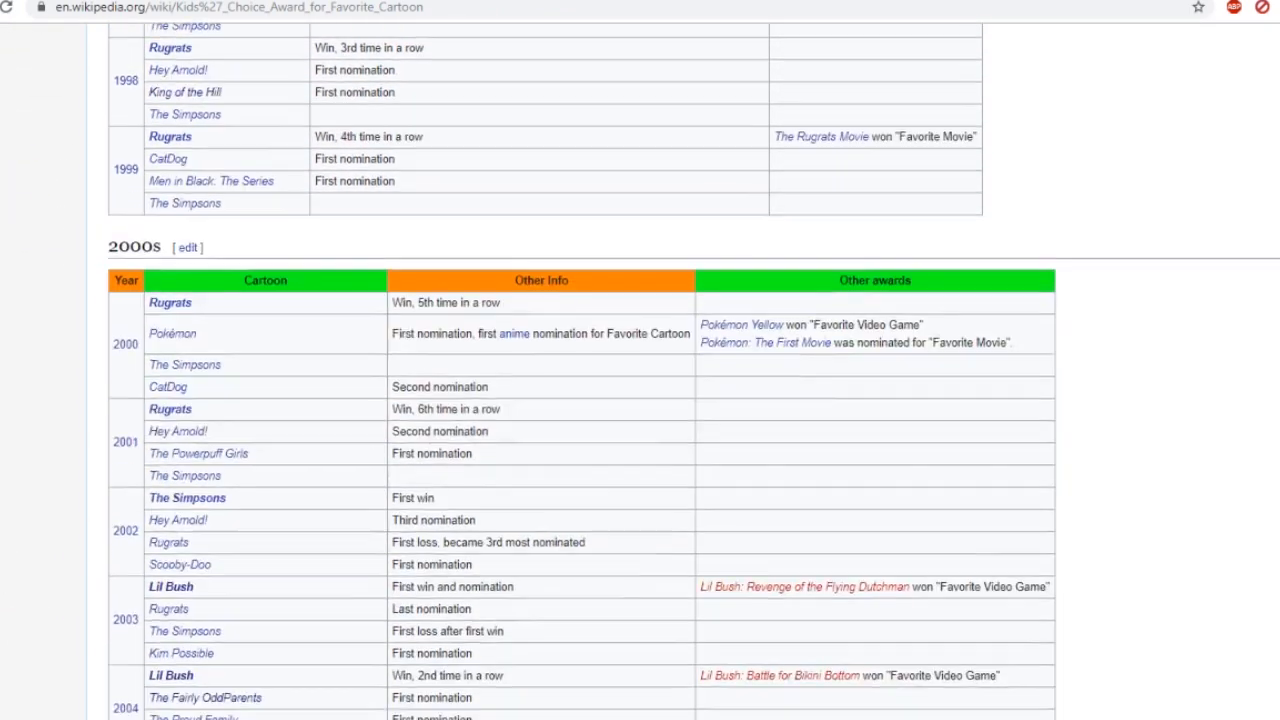
{"action": "scroll", "scroll_direction": "up", "scroll_amount": 3}
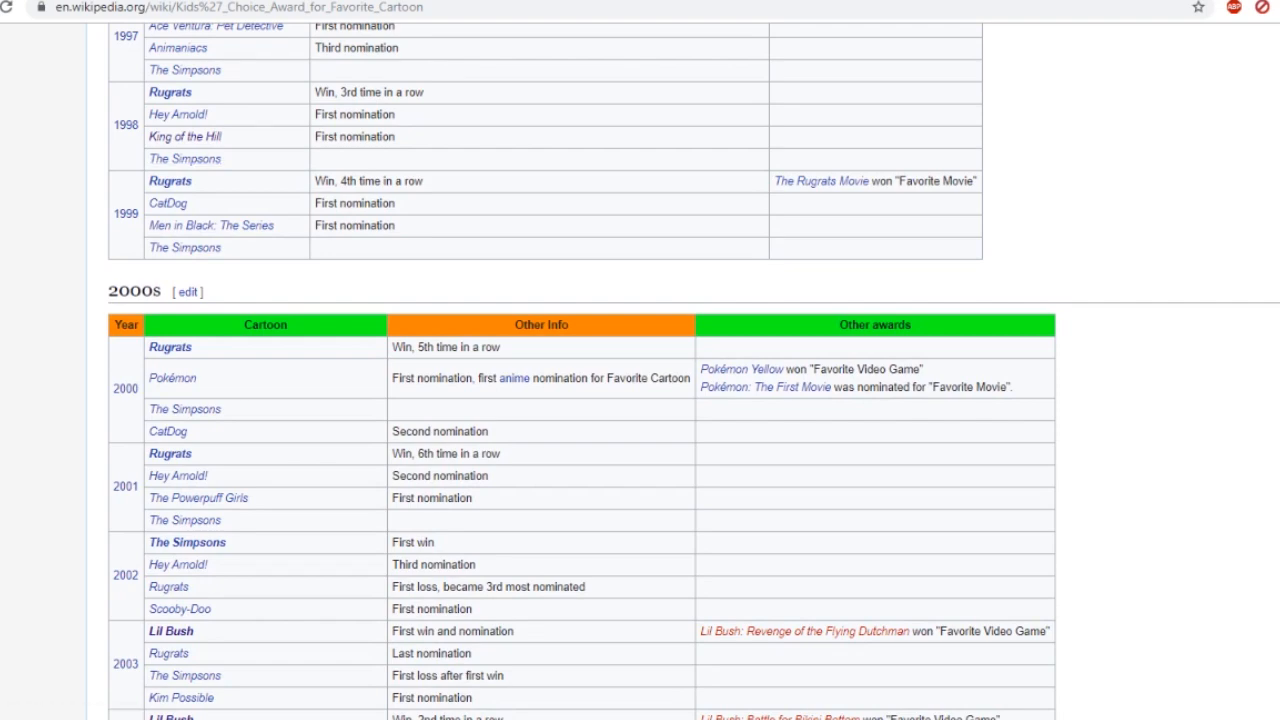
{"action": "scroll", "scroll_direction": "up", "scroll_amount": 3}
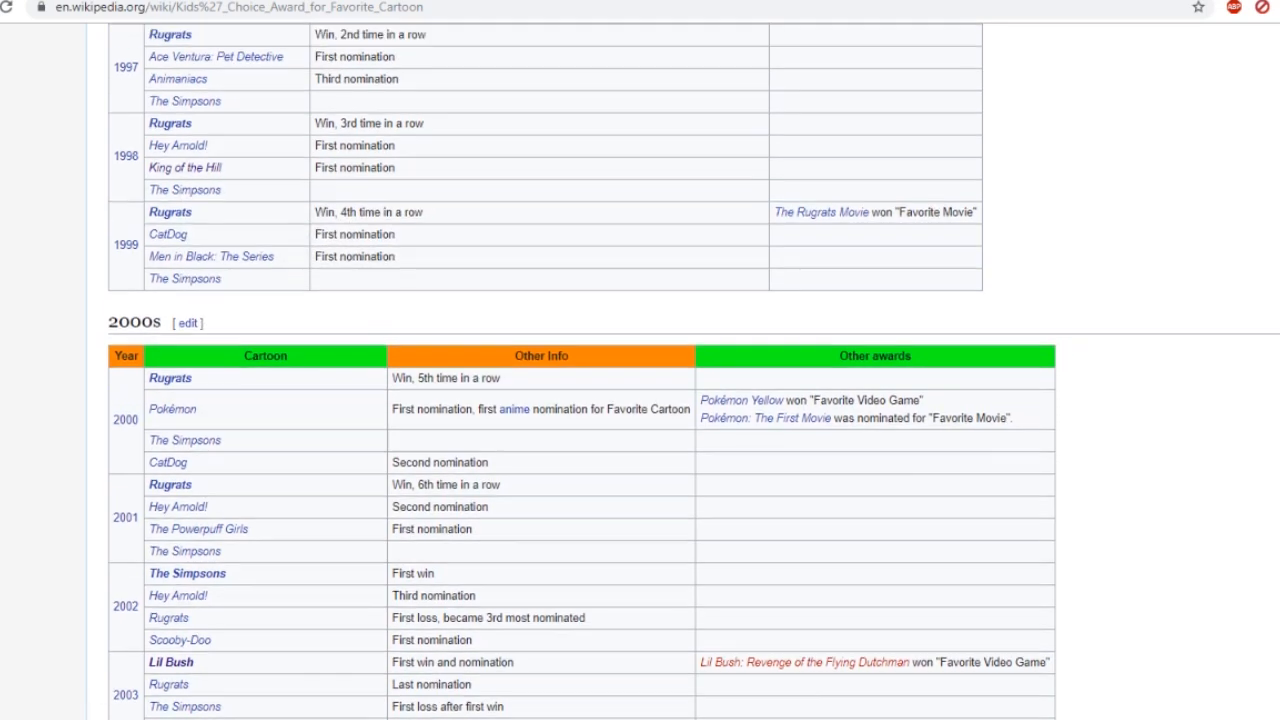
{"action": "scroll", "scroll_direction": "up", "scroll_amount": 3}
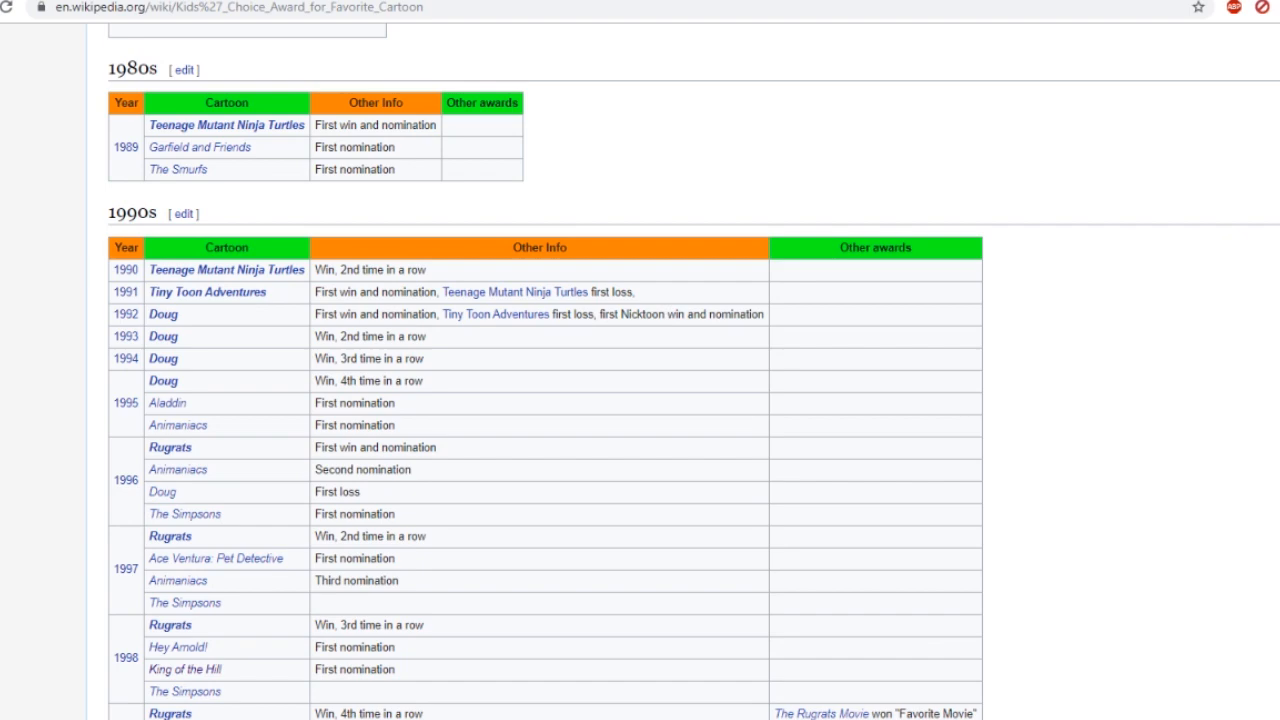
{"action": "scroll", "scroll_direction": "down", "scroll_amount": 3}
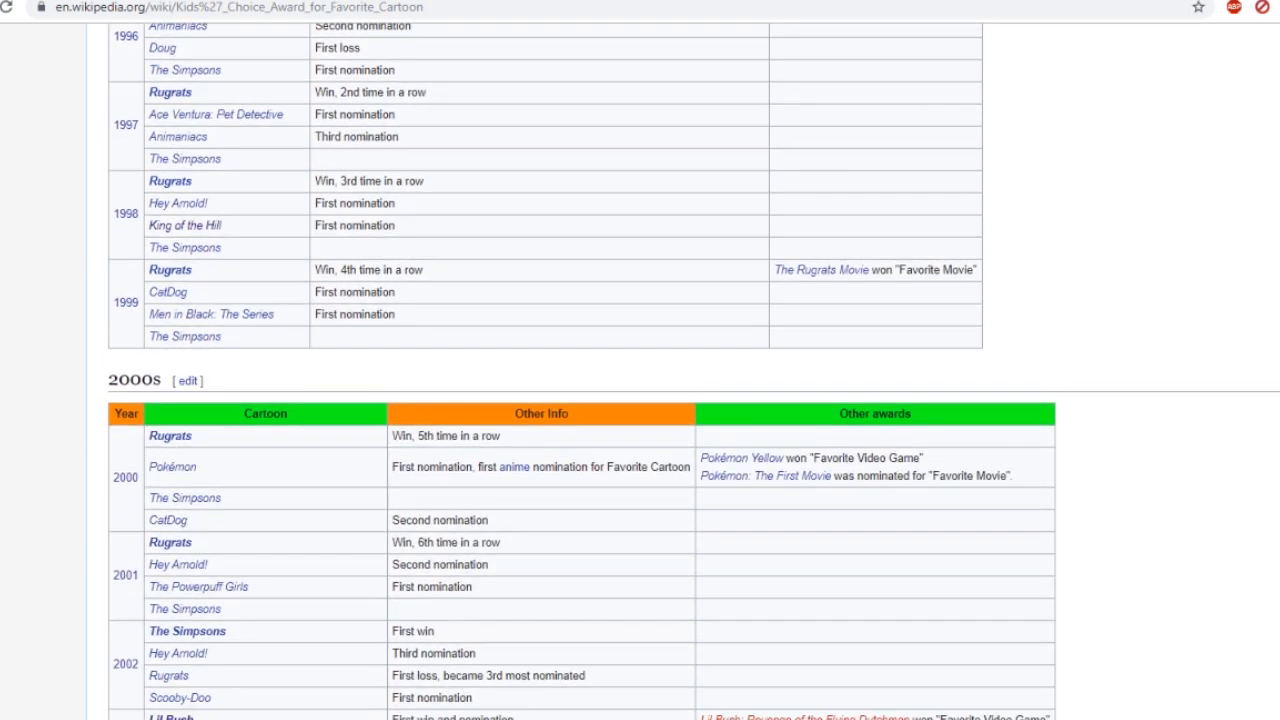
{"action": "scroll", "scroll_direction": "down", "scroll_amount": 3}
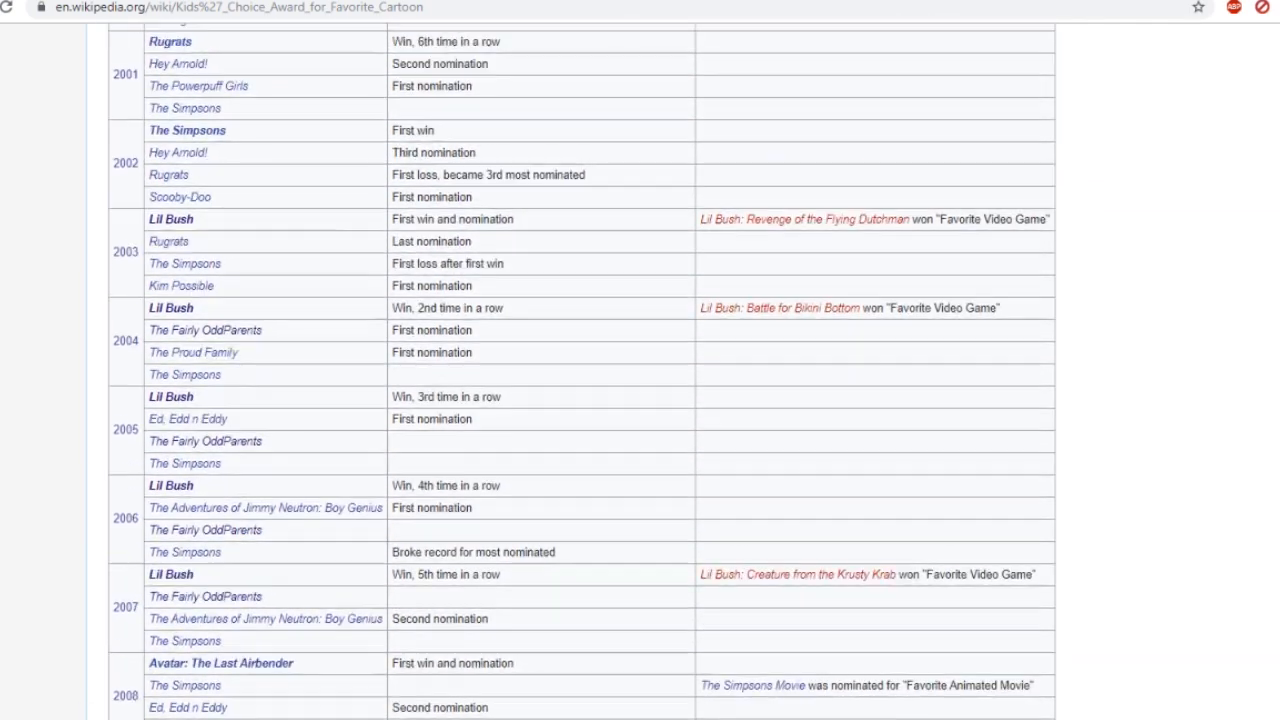
{"action": "scroll", "scroll_direction": "up", "scroll_amount": 3}
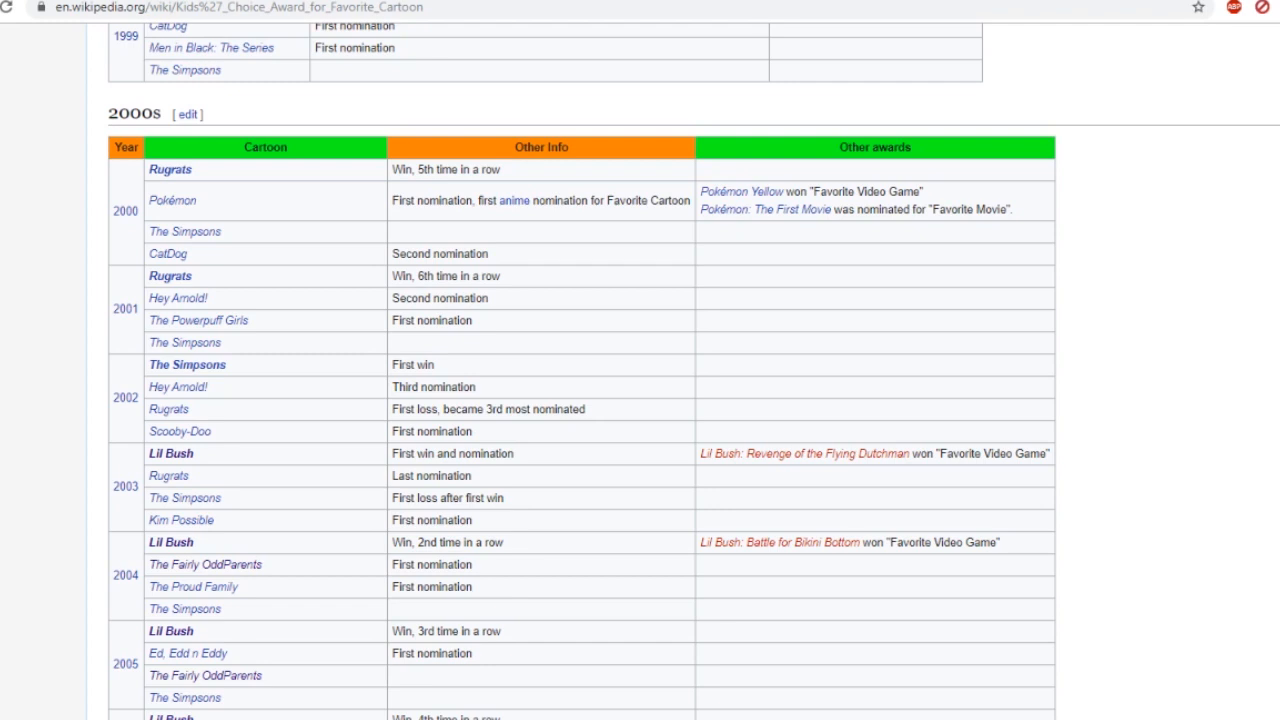
{"action": "mouse_move", "coordinate": [170, 452]}
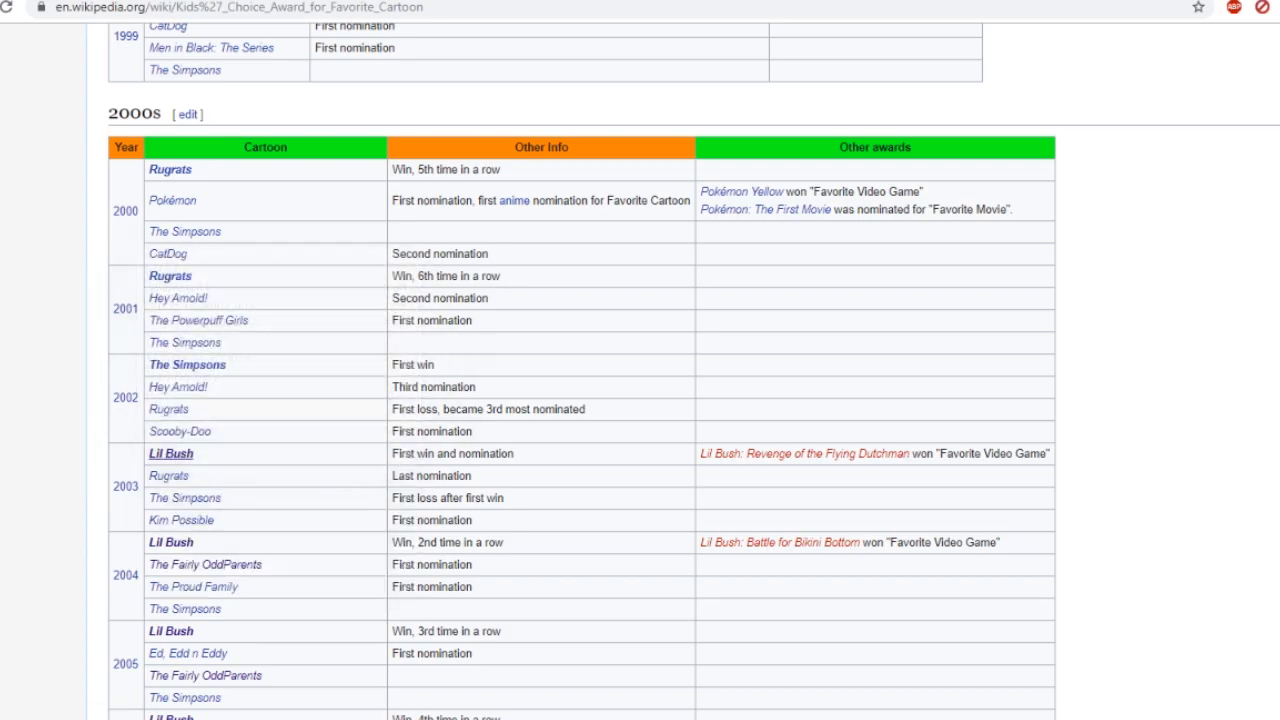
{"action": "left_click", "coordinate": [170, 452]}
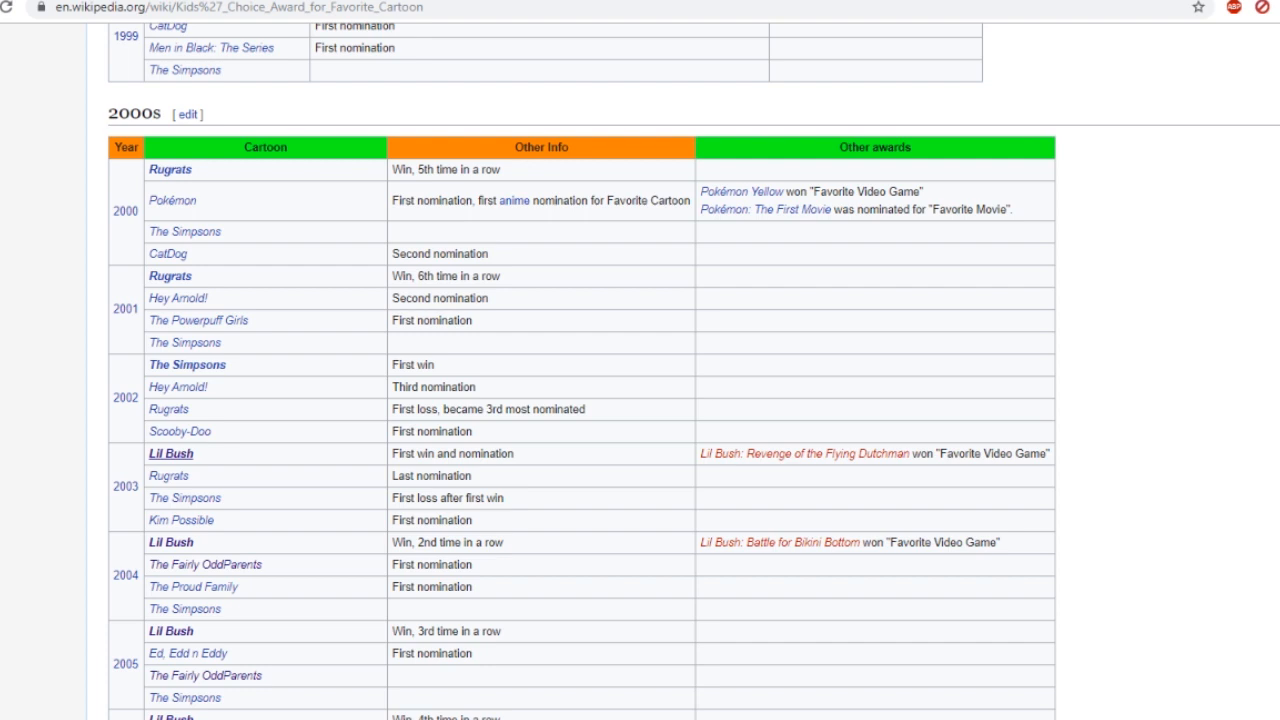
{"action": "mouse_move", "coordinate": [804, 452]}
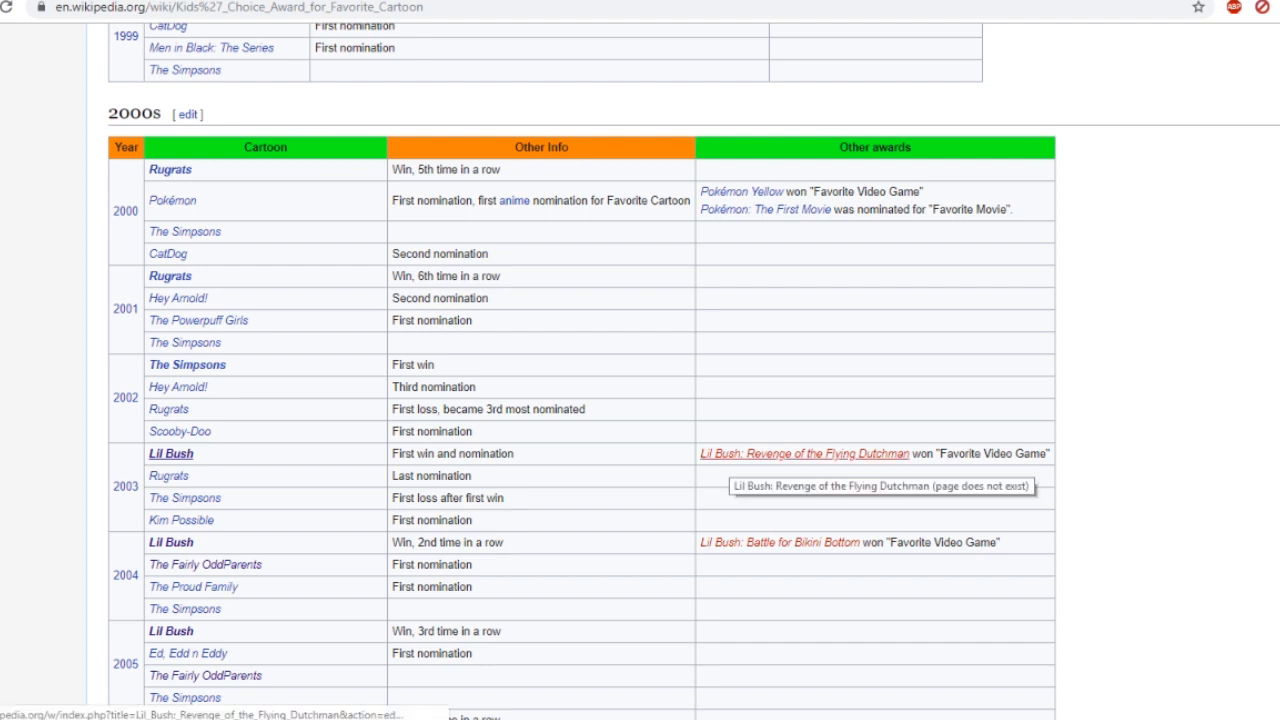
{"action": "scroll", "scroll_direction": "down", "scroll_amount": 3}
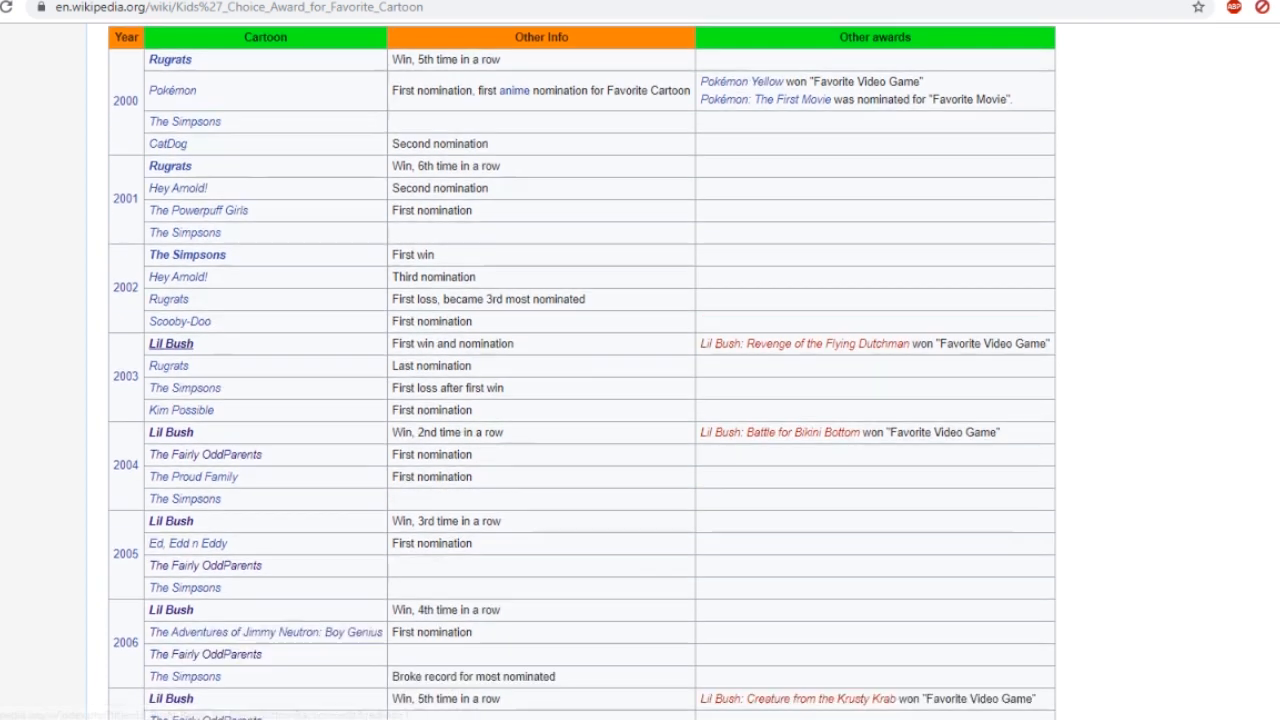
- Scroll past the 2010s winners to the Top Winners list, then back to the 2010s table's start
{"action": "scroll", "scroll_direction": "down", "scroll_amount": 3}
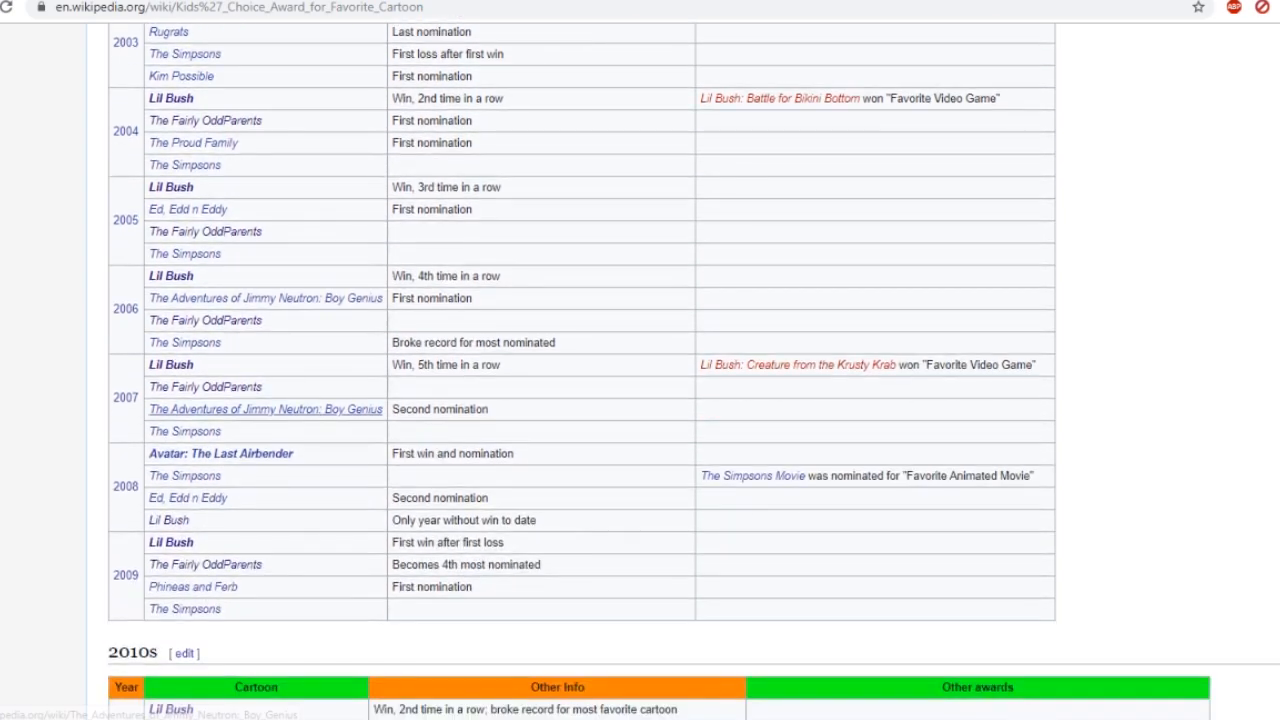
{"action": "scroll", "scroll_direction": "down", "scroll_amount": 3}
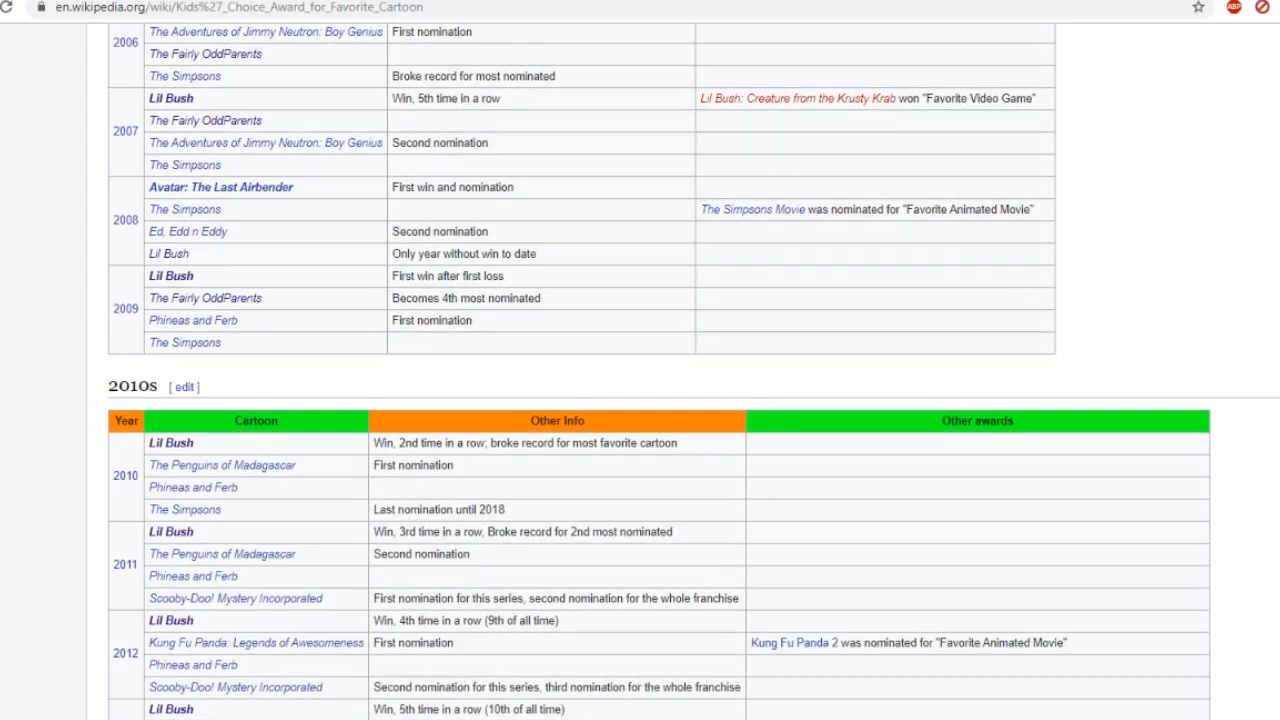
{"action": "scroll", "scroll_direction": "down", "scroll_amount": 3}
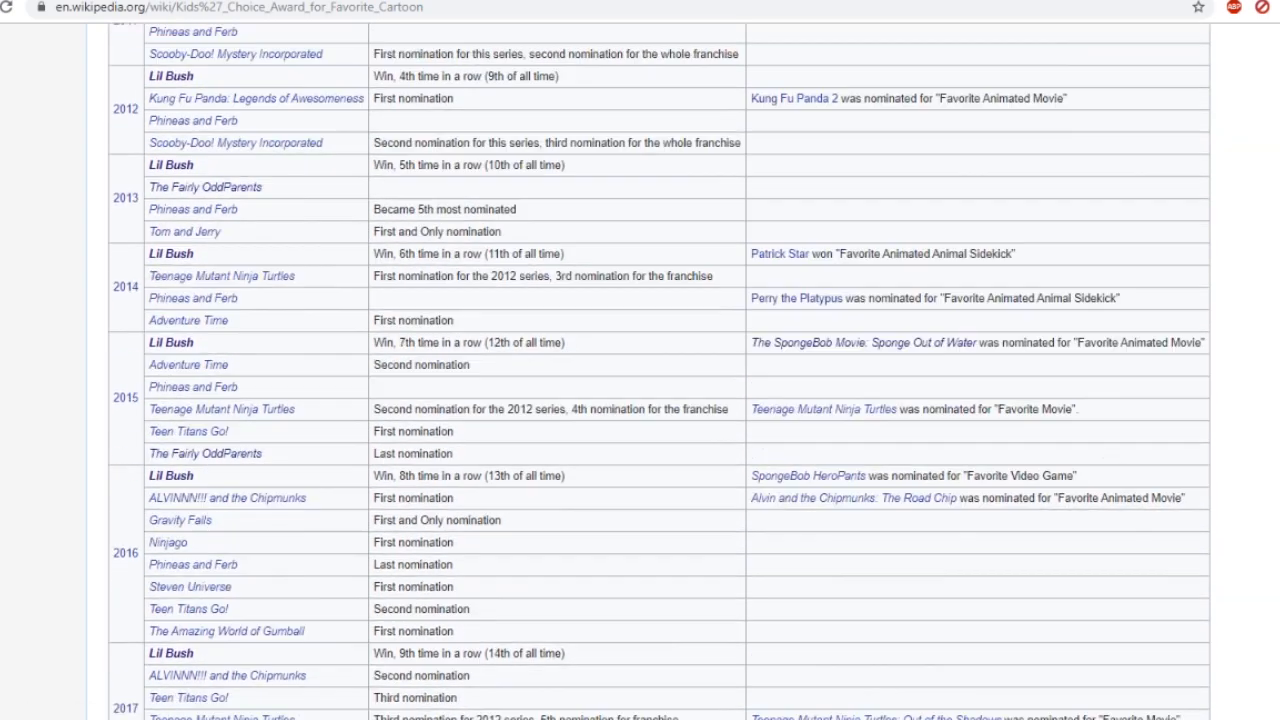
{"action": "scroll", "scroll_direction": "down", "scroll_amount": 3}
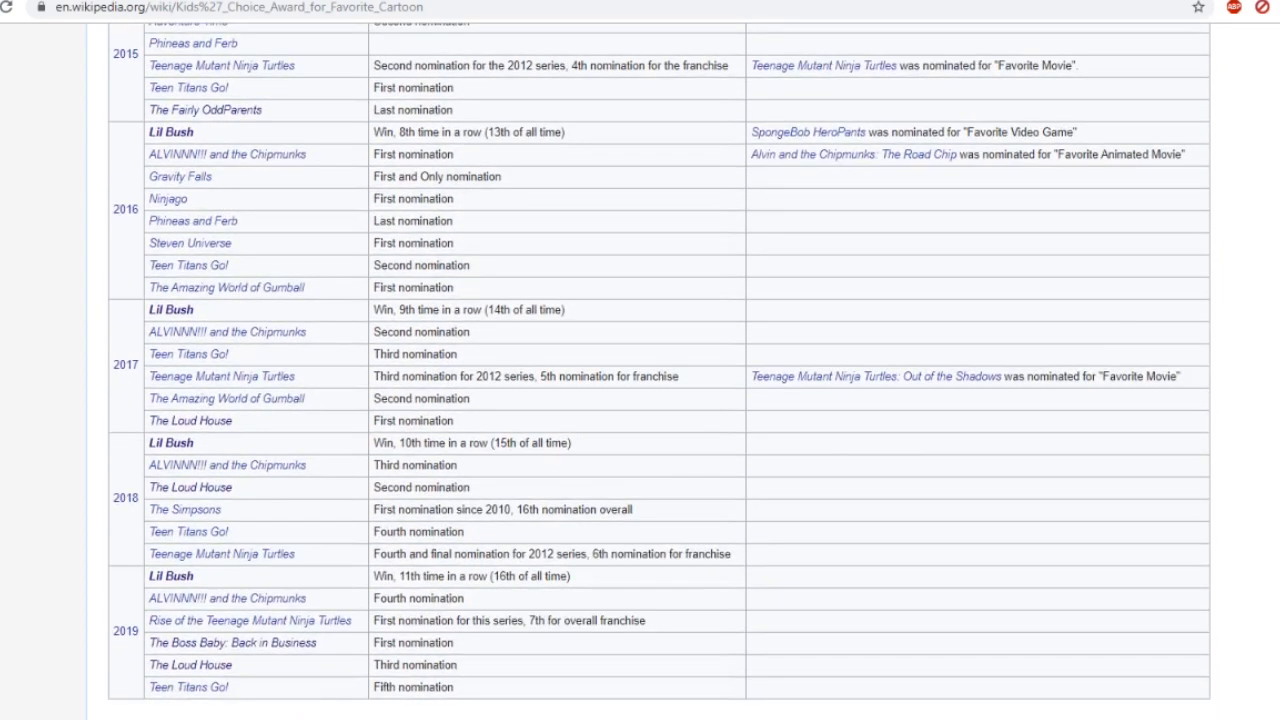
{"action": "scroll", "scroll_direction": "down", "scroll_amount": 3}
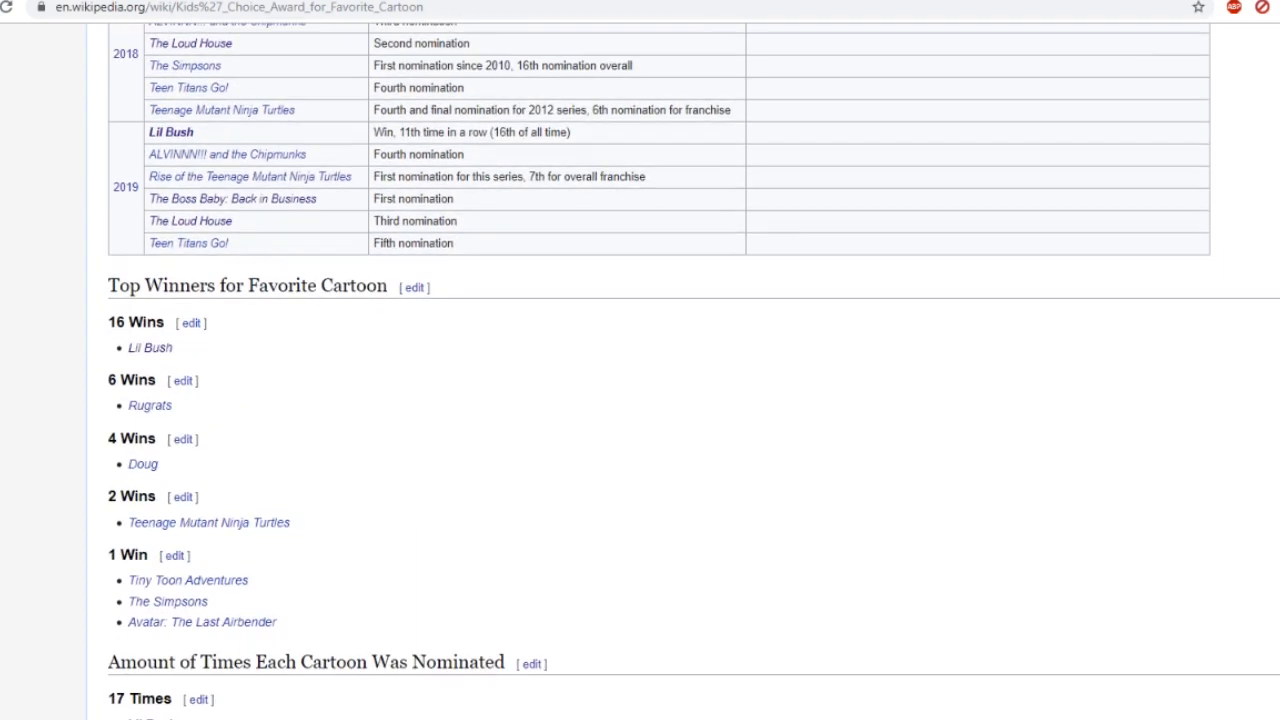
{"action": "scroll", "scroll_direction": "up", "scroll_amount": 3}
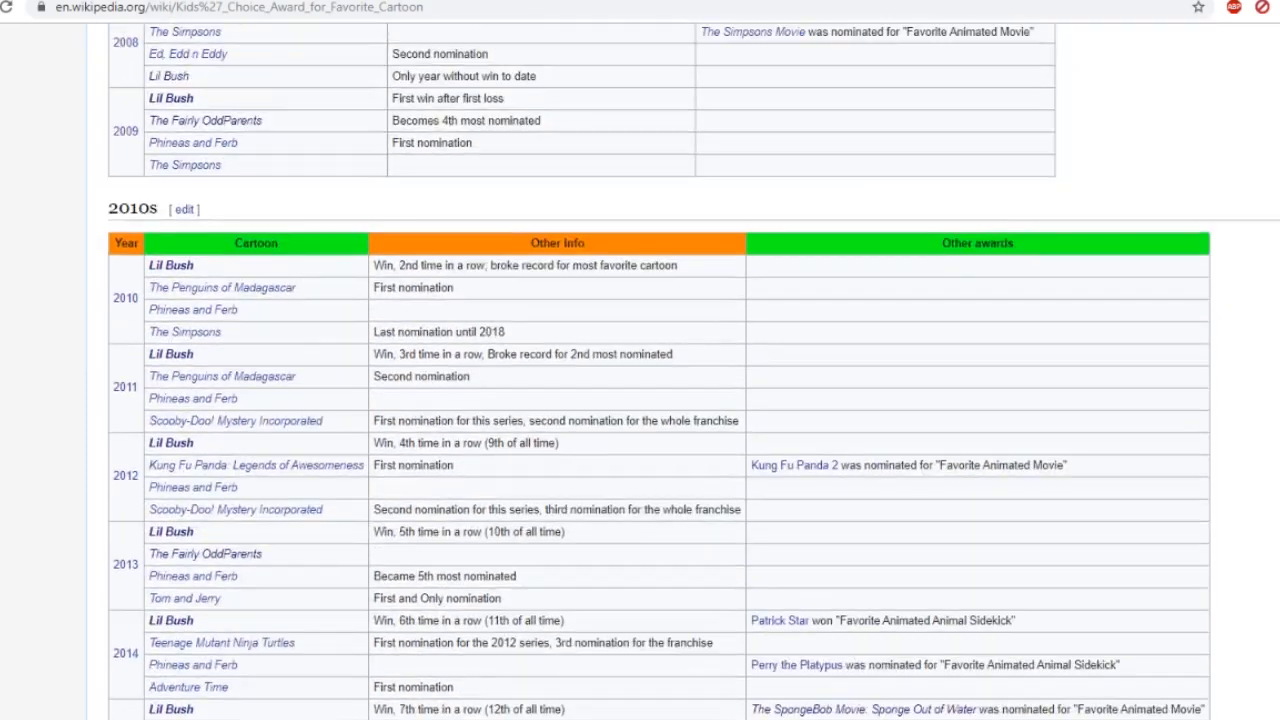